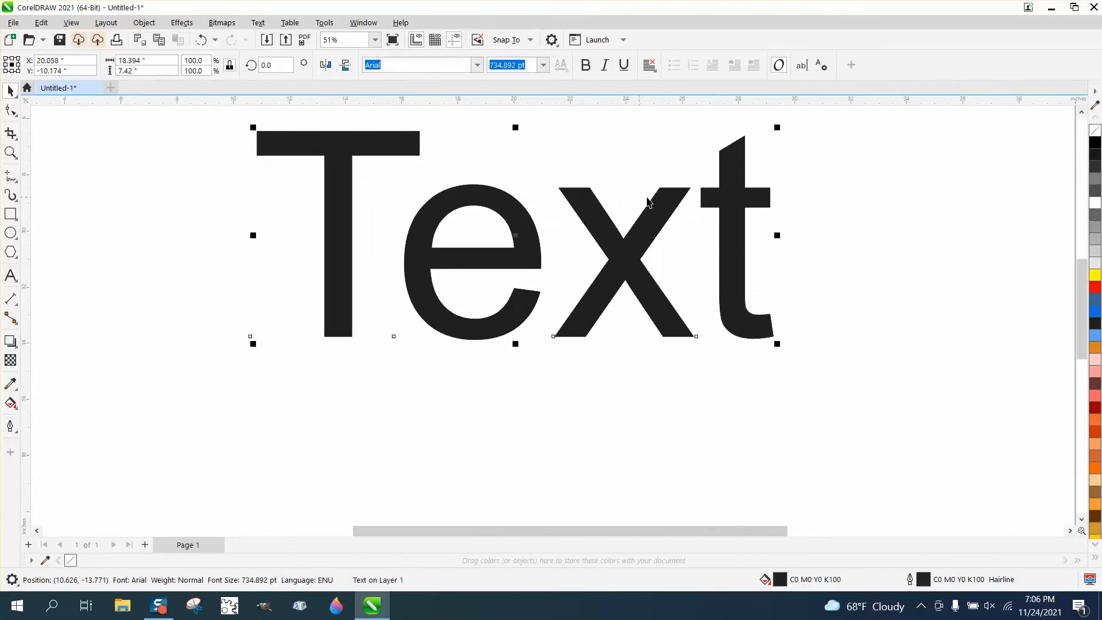
Dismiss the incoming mail notification while the outlined text stays on the page
scroll("down", 3)
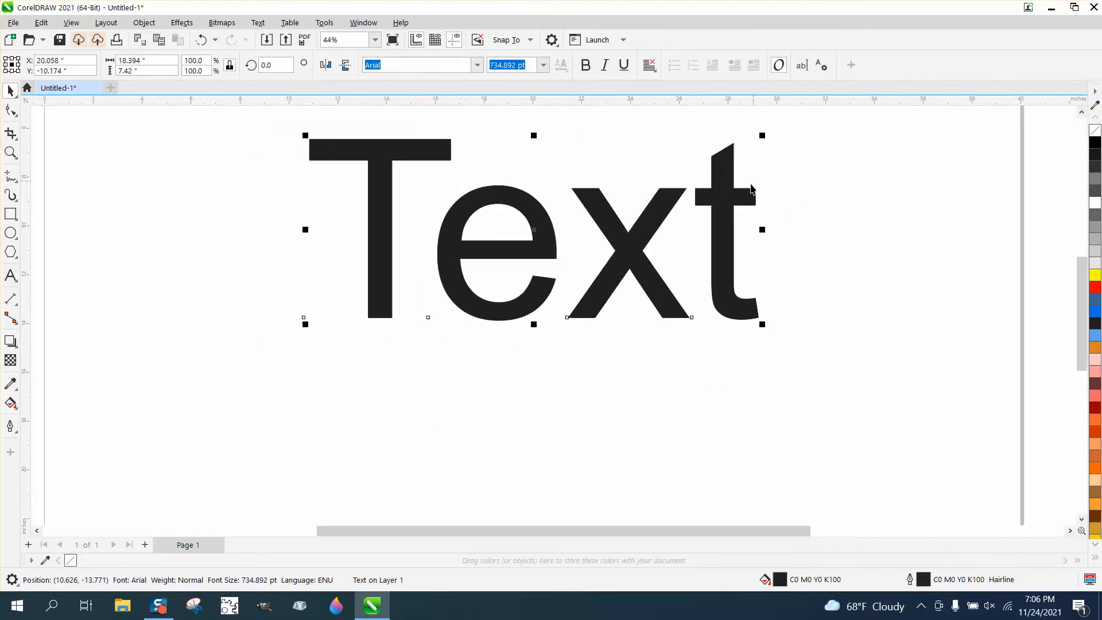
mouse_move(549, 214)
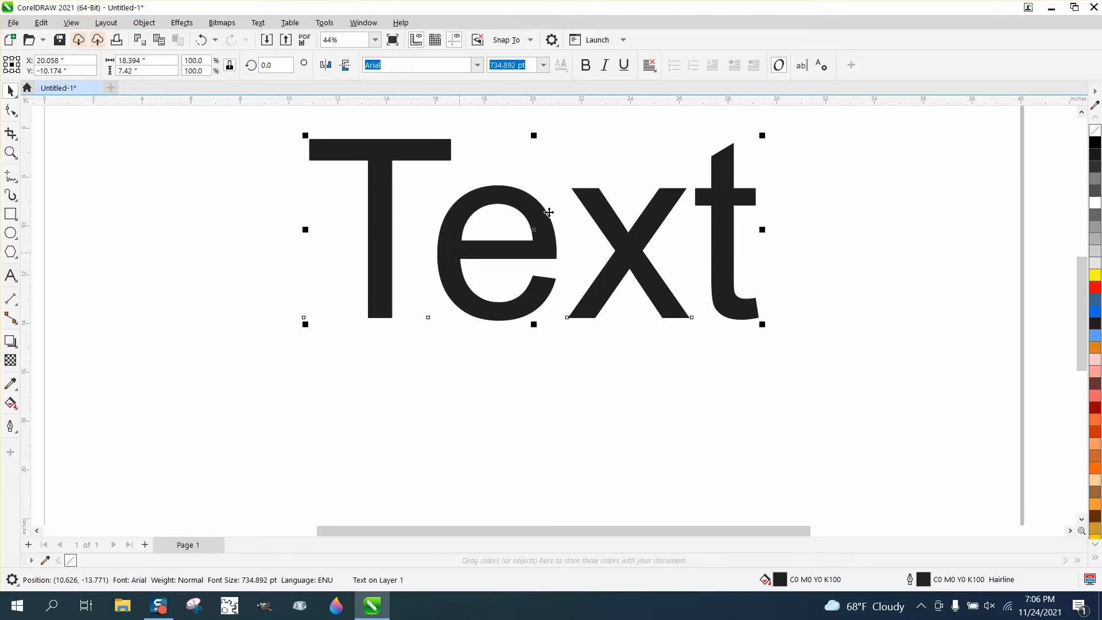
mouse_move(454, 206)
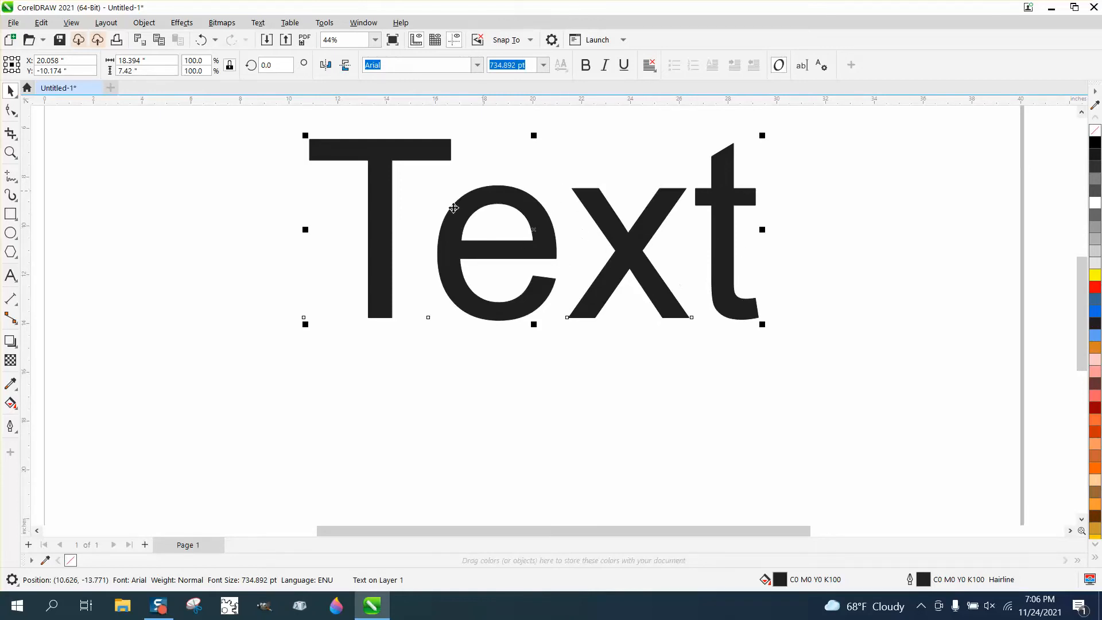
mouse_move(483, 175)
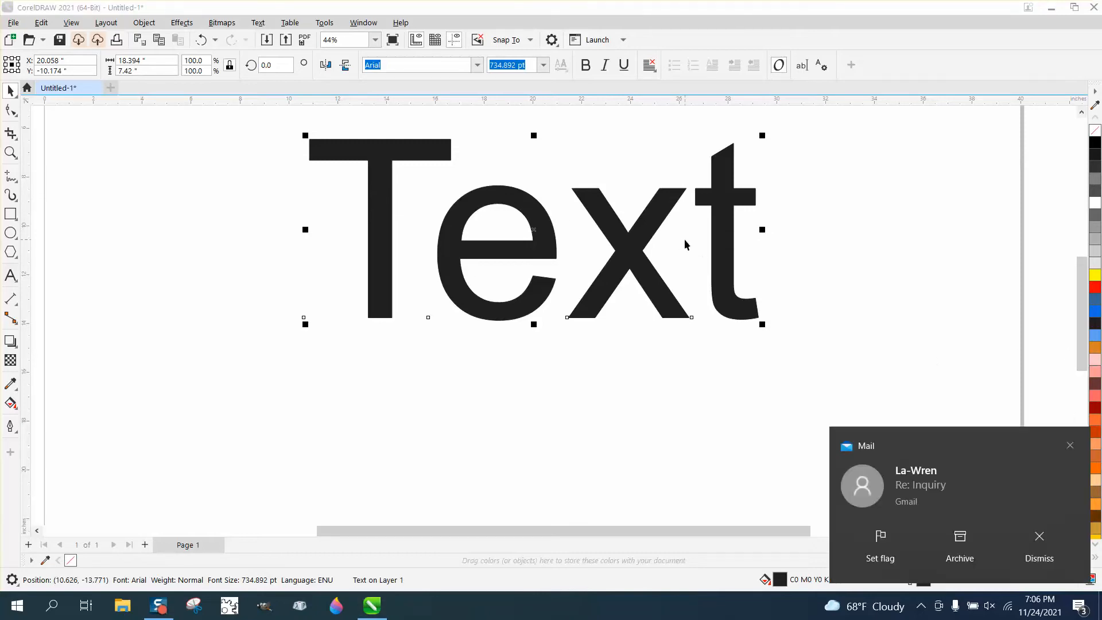
mouse_move(1080, 458)
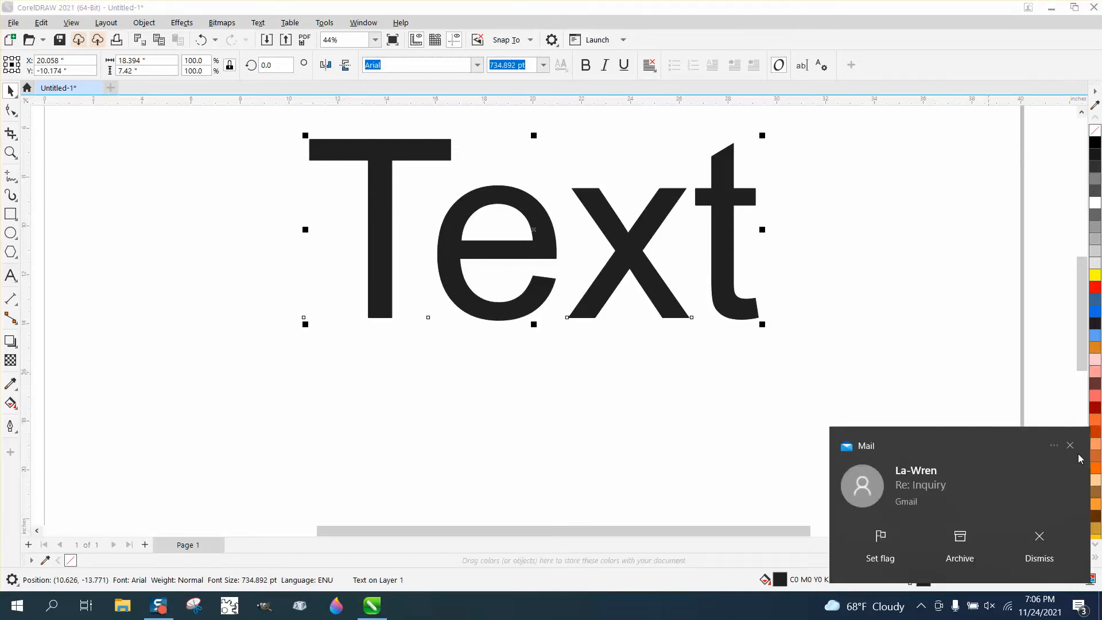
left_click(1069, 445)
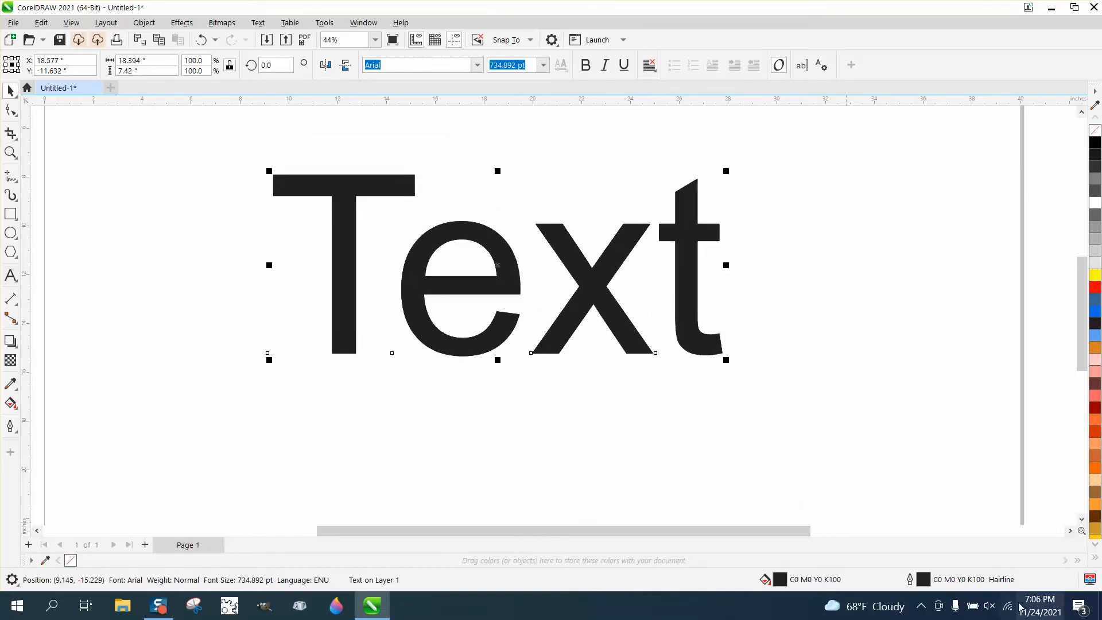
mouse_move(929, 594)
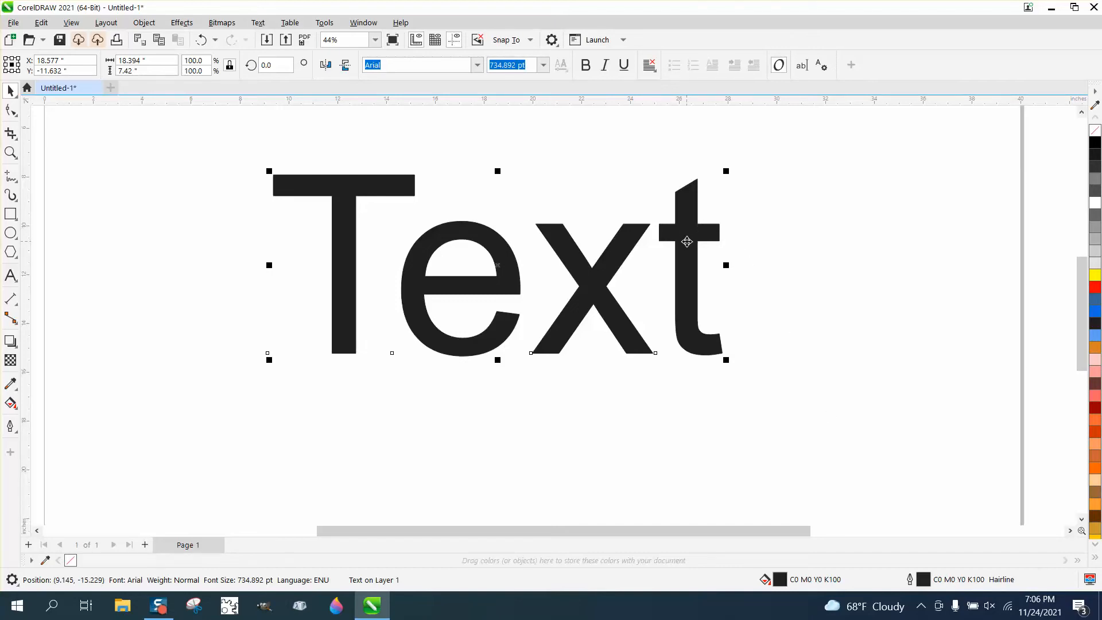
mouse_move(1057, 328)
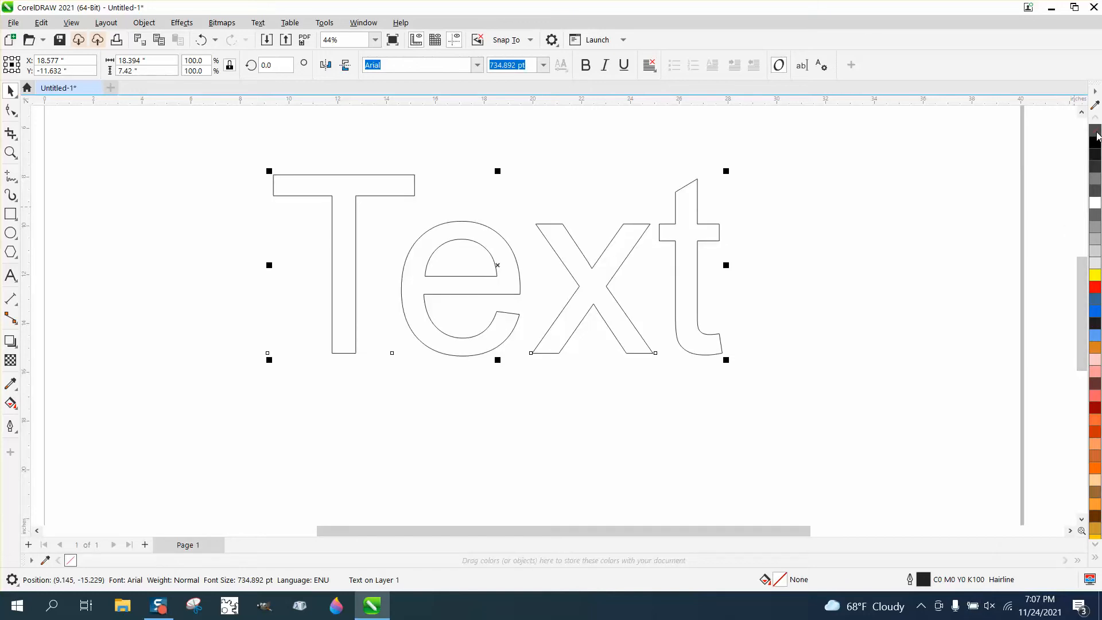
mouse_move(697, 268)
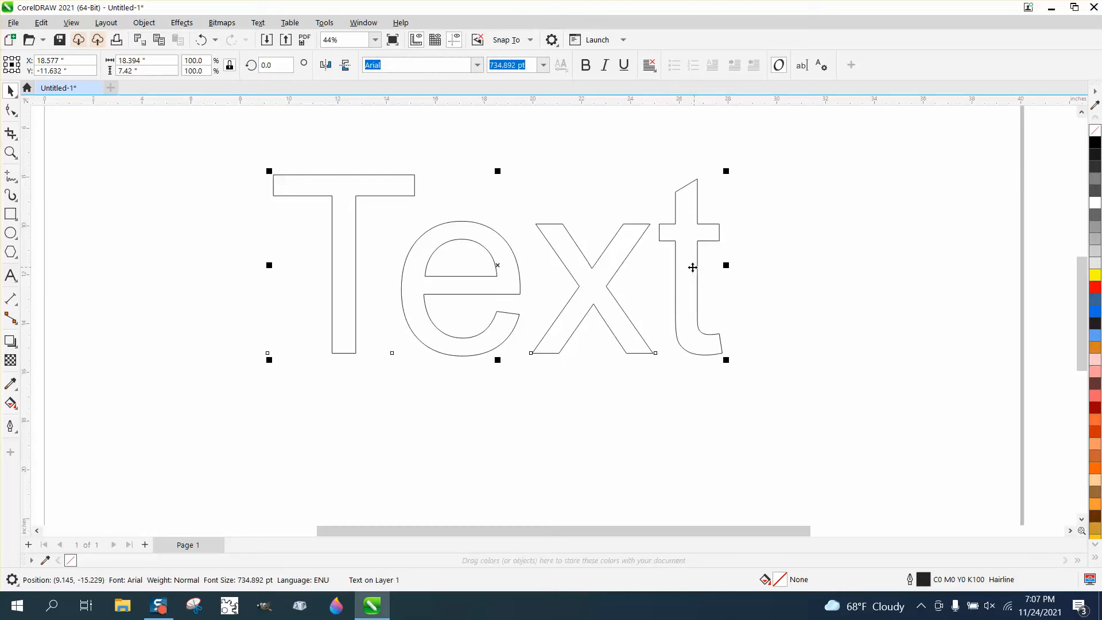
mouse_move(634, 285)
type("ABC")
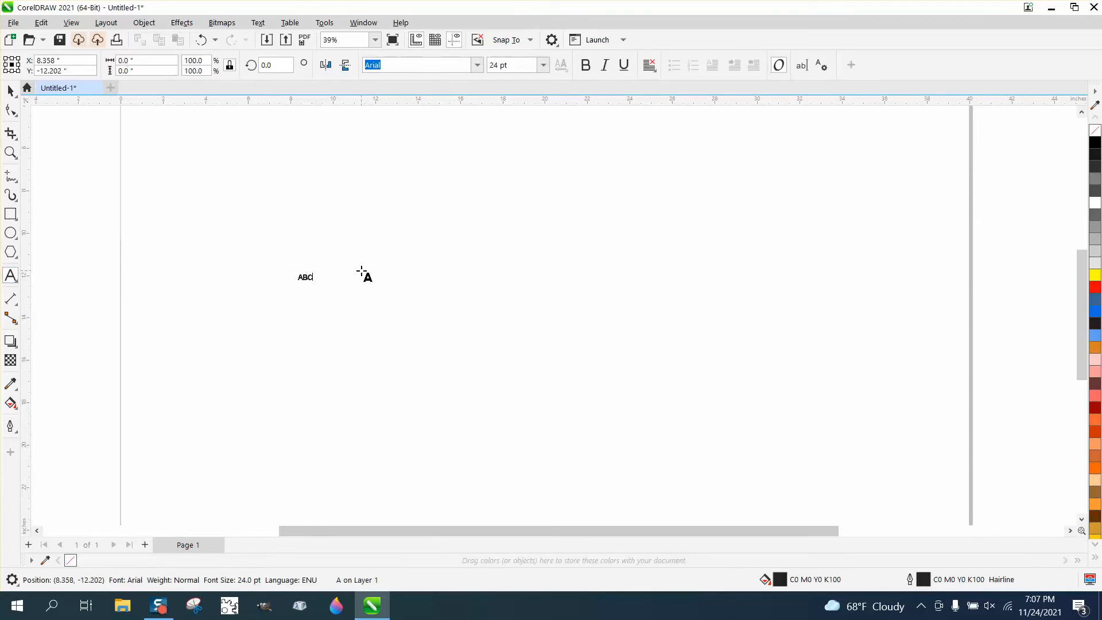
Finish the ABCD text and return to the Pick tool to style the red and black copies
type("D")
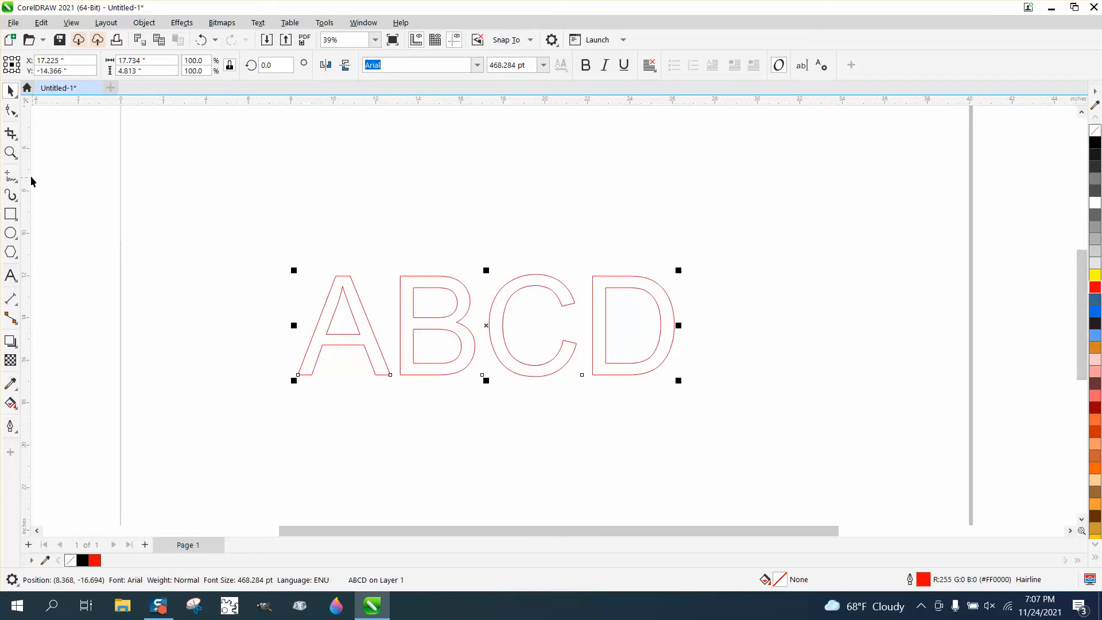
left_click(11, 153)
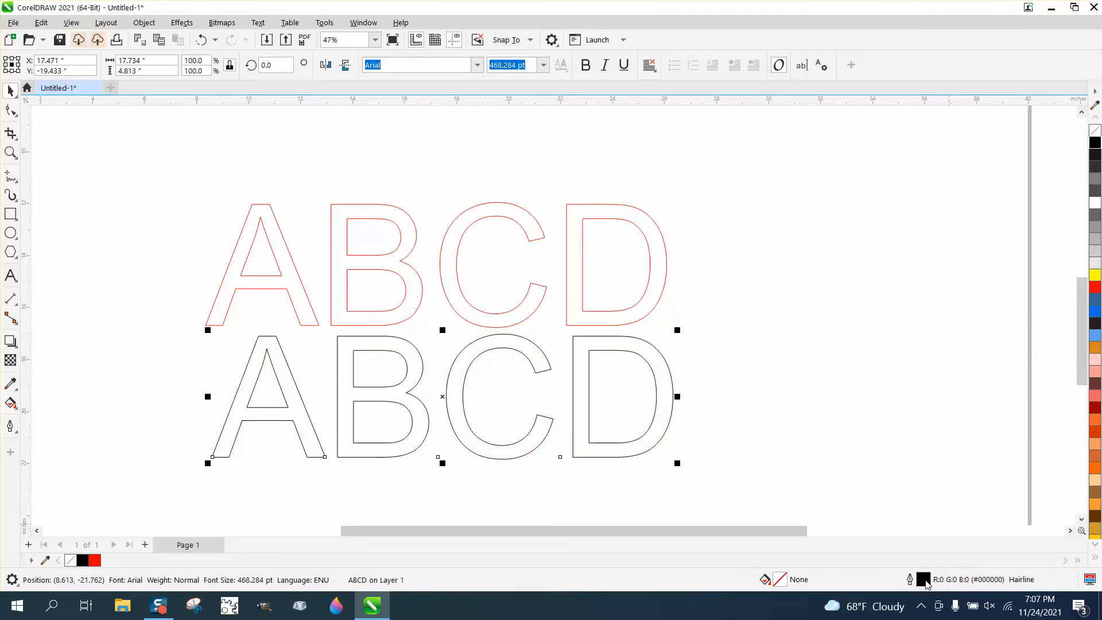
Set the lower black ABCD's outline width to 0.007 in via the Outline Pen dialog
left_click(464, 253)
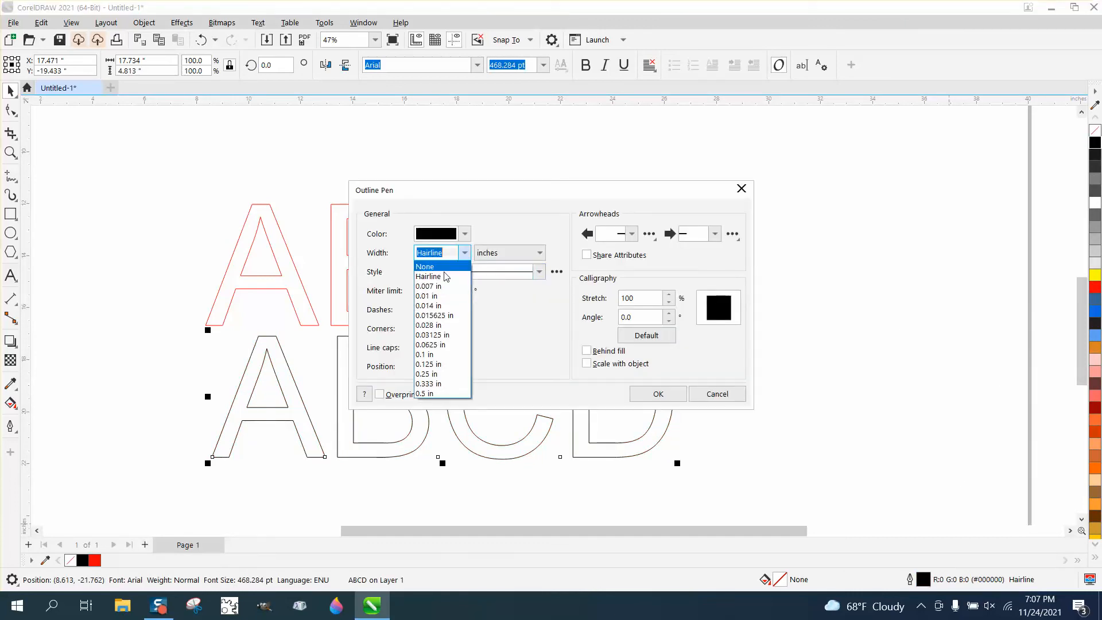
left_click(427, 286)
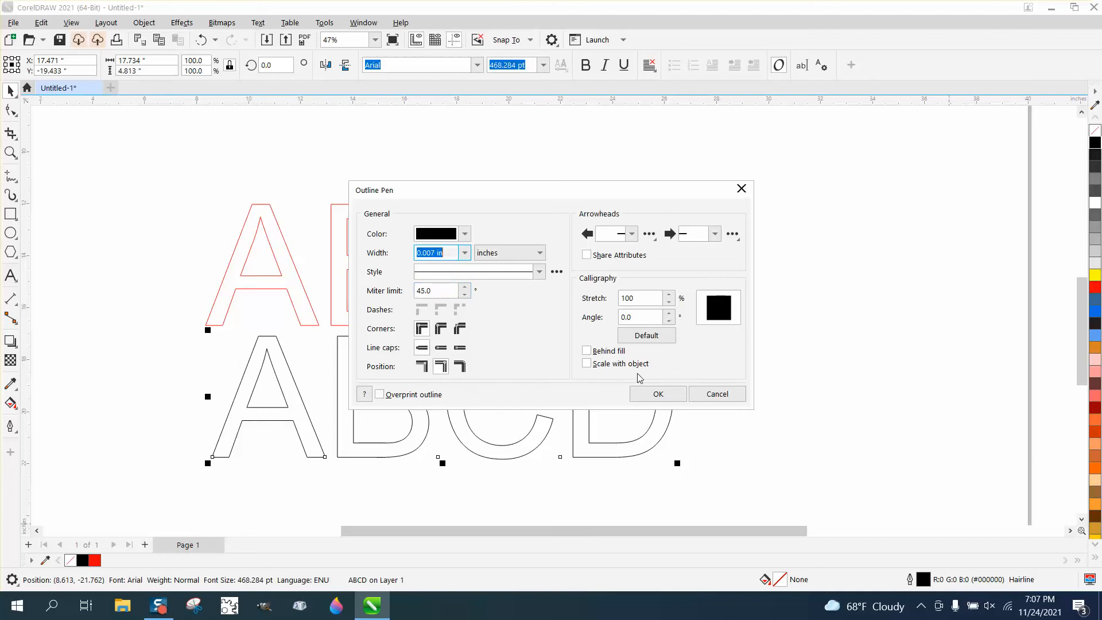
left_click(657, 394)
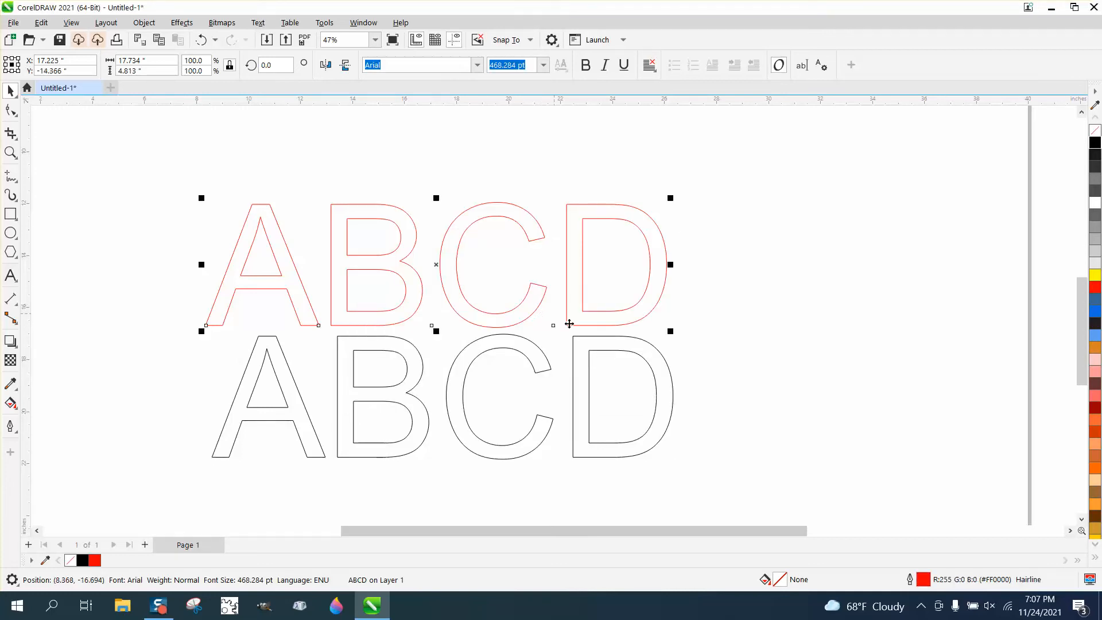
mouse_move(612, 355)
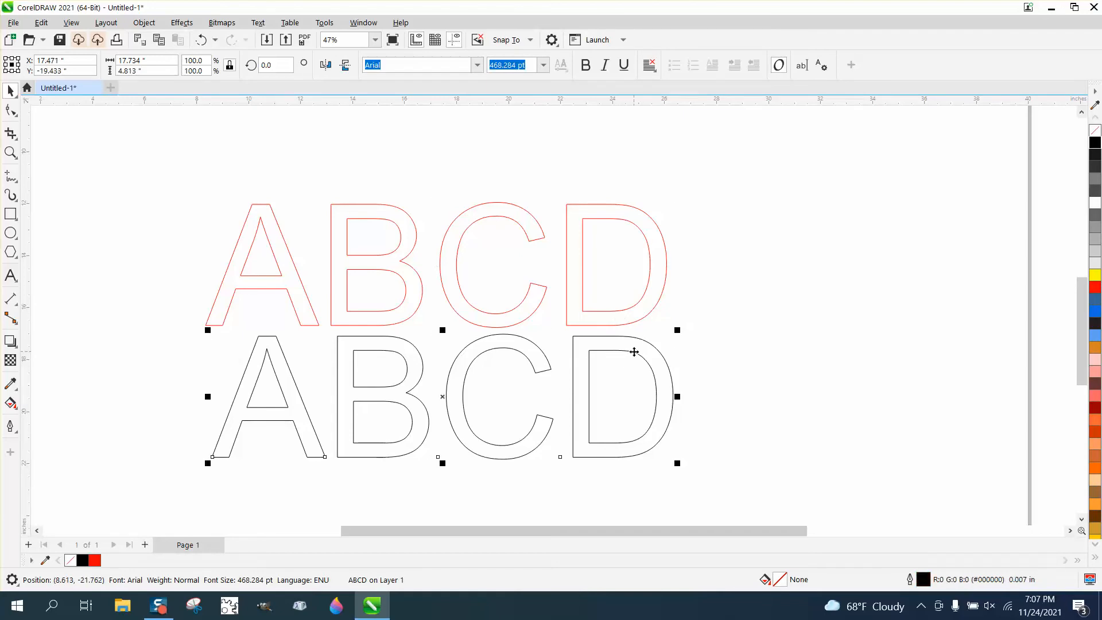
mouse_move(101, 235)
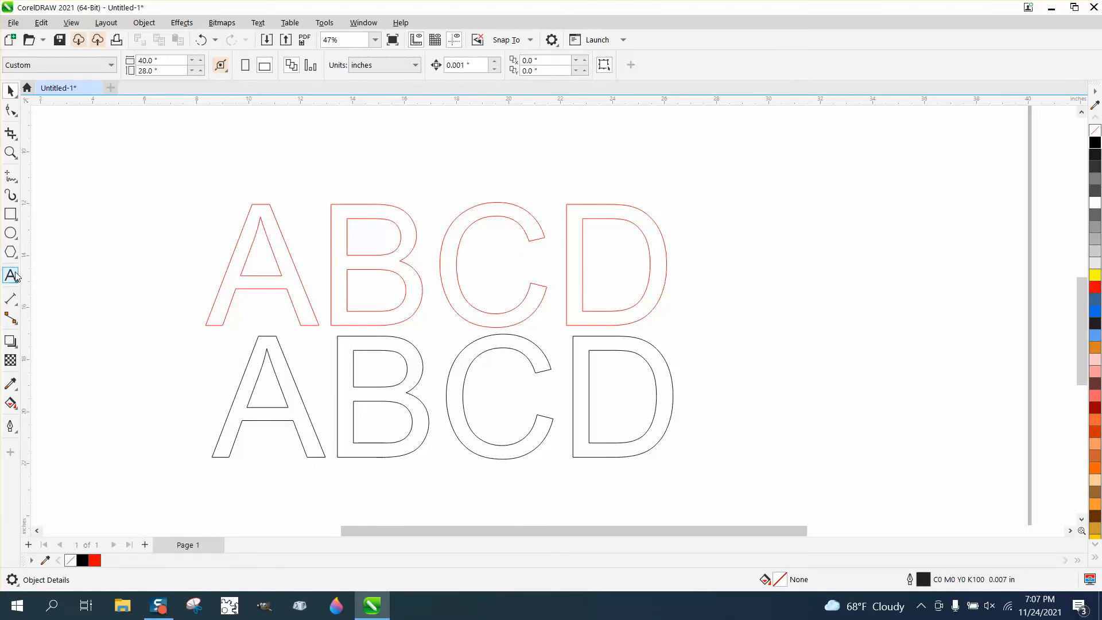
Set the text outline width to None as the document default for Artistic Text
left_click(11, 276)
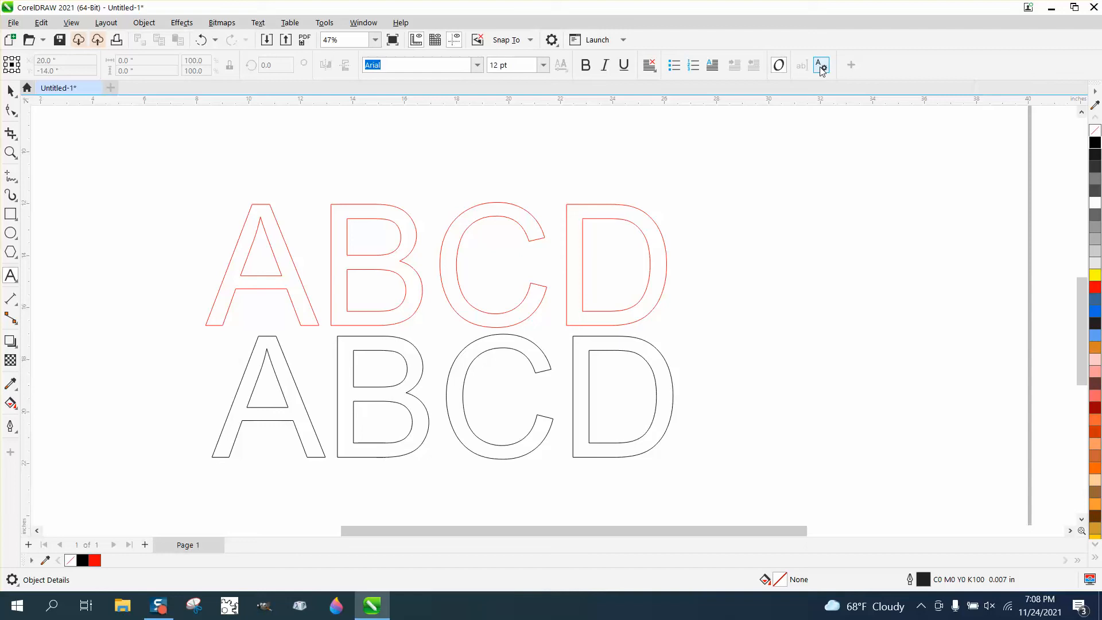
left_click(820, 65)
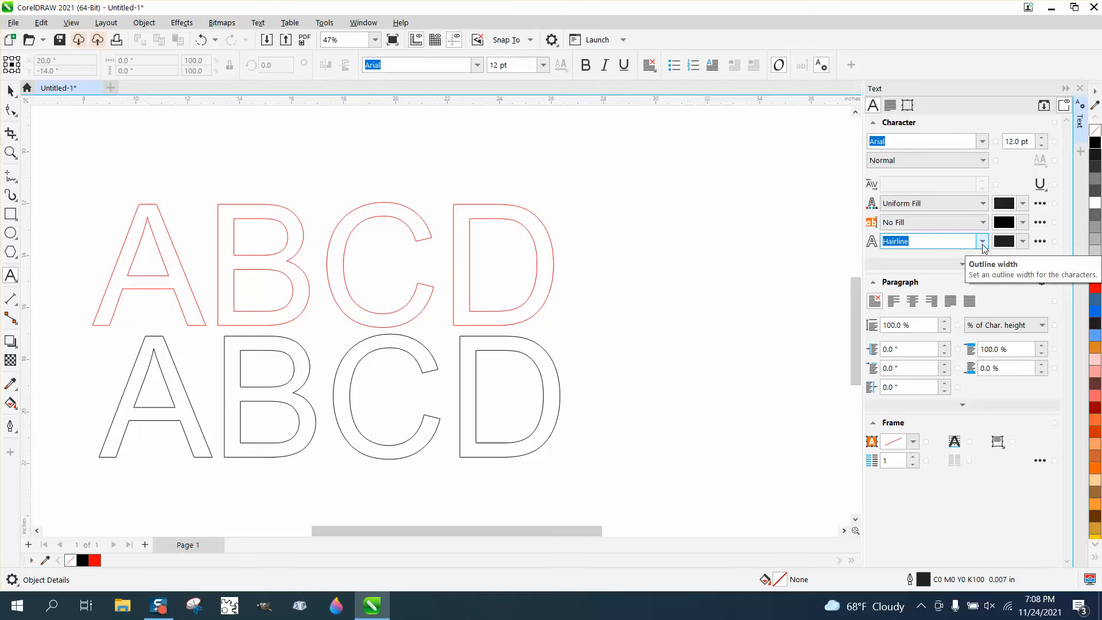
left_click(983, 241)
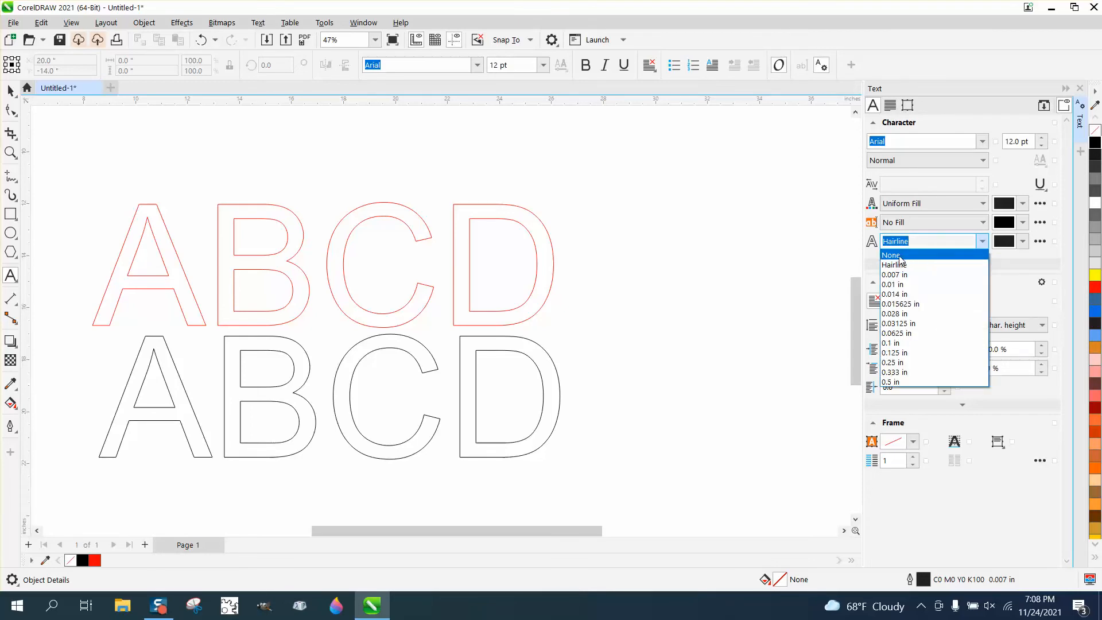
left_click(891, 255)
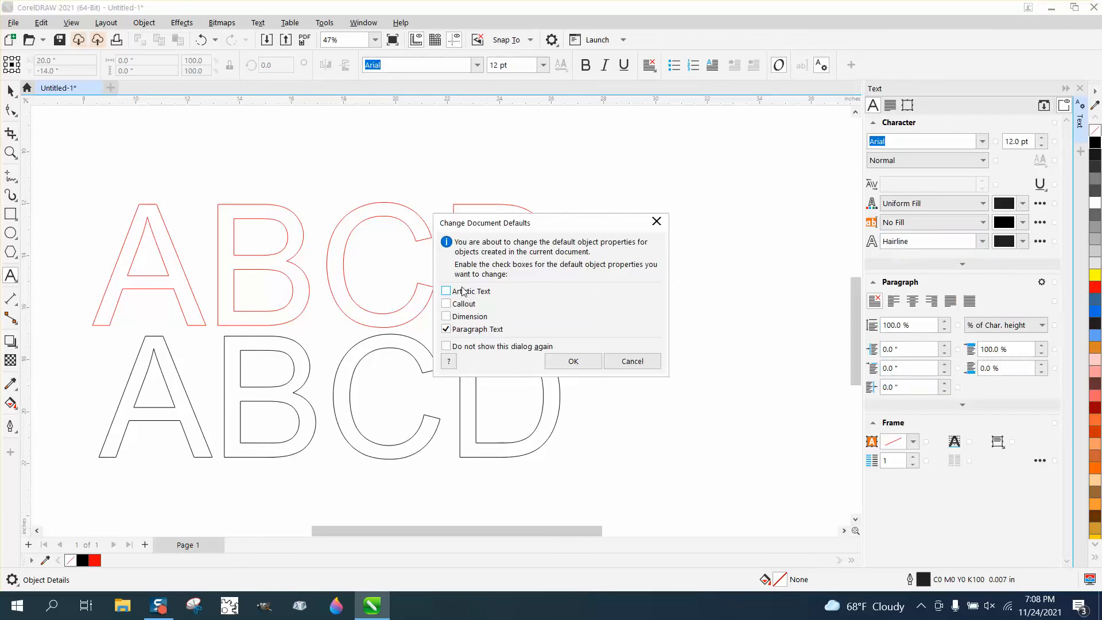
left_click(572, 361)
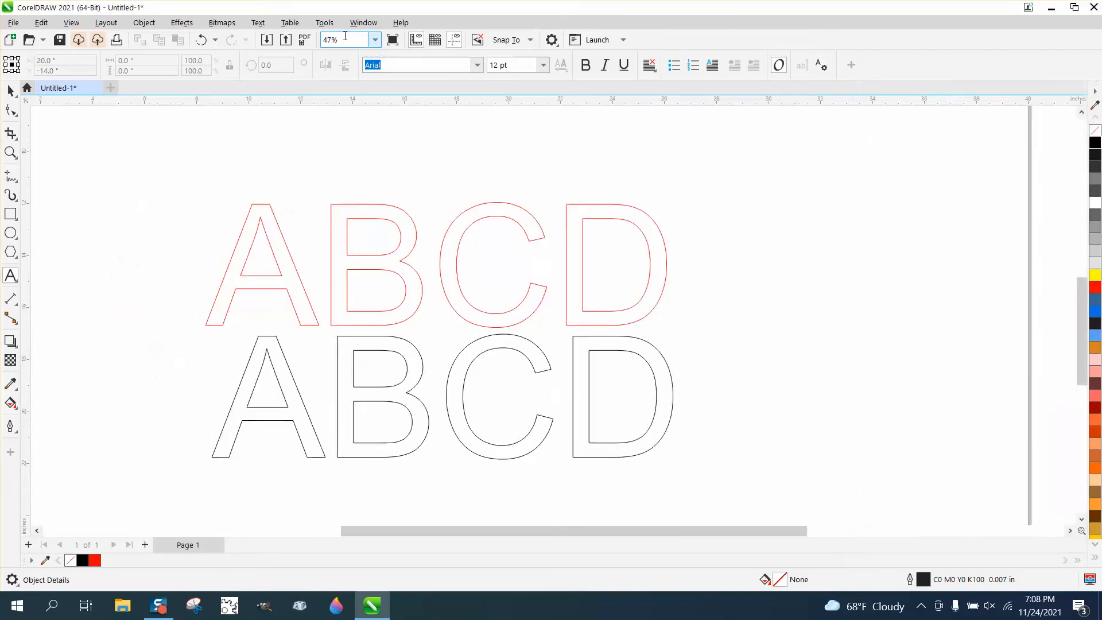
left_click(324, 23)
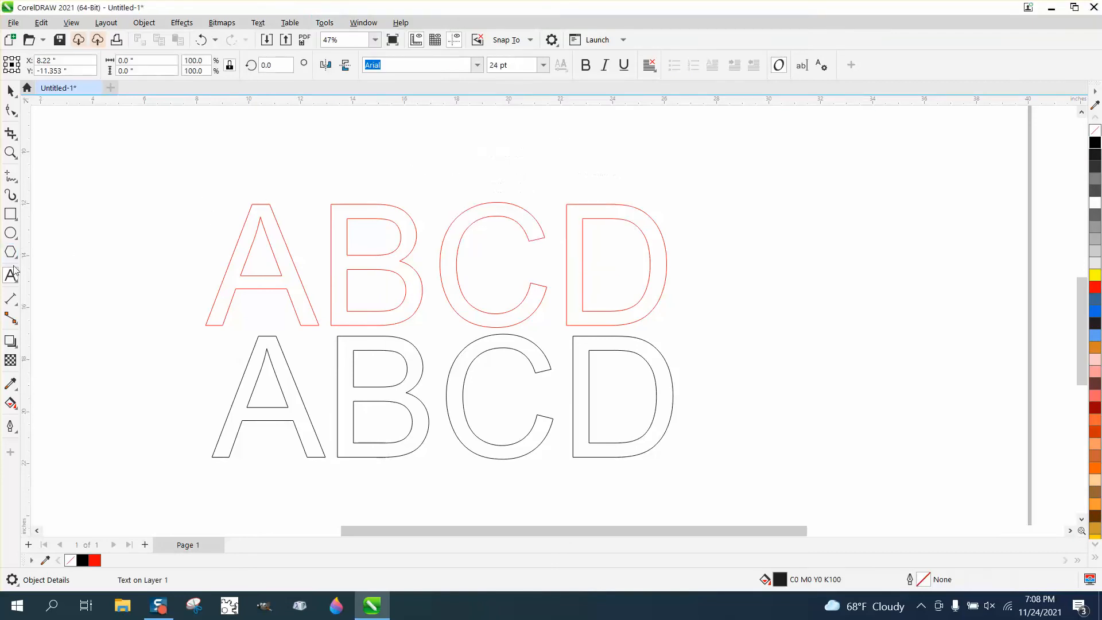
mouse_move(361, 172)
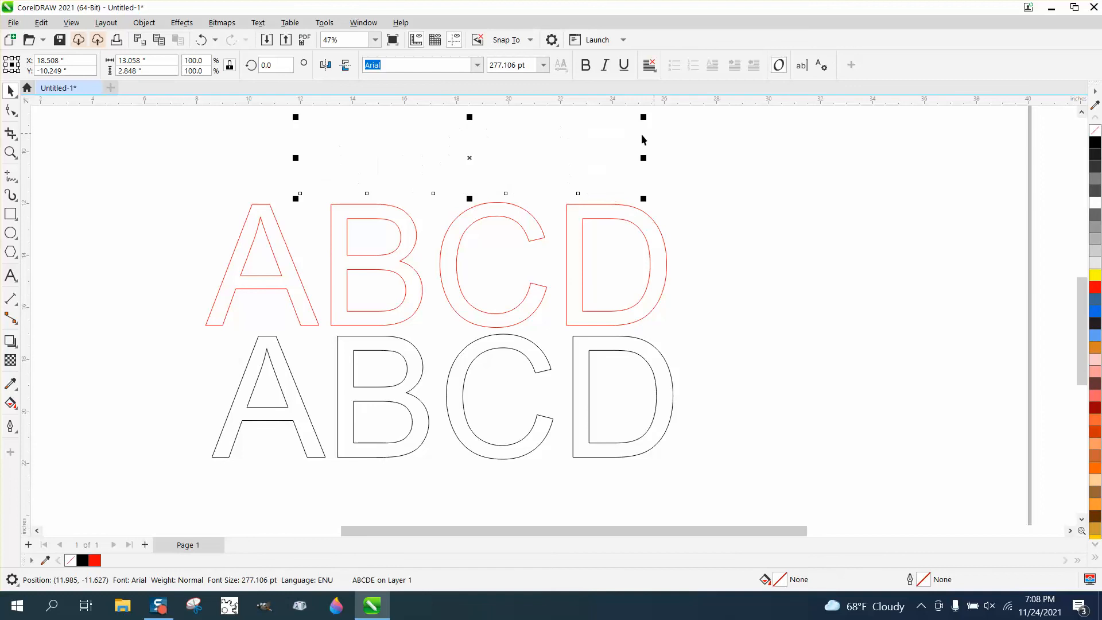
mouse_move(437, 164)
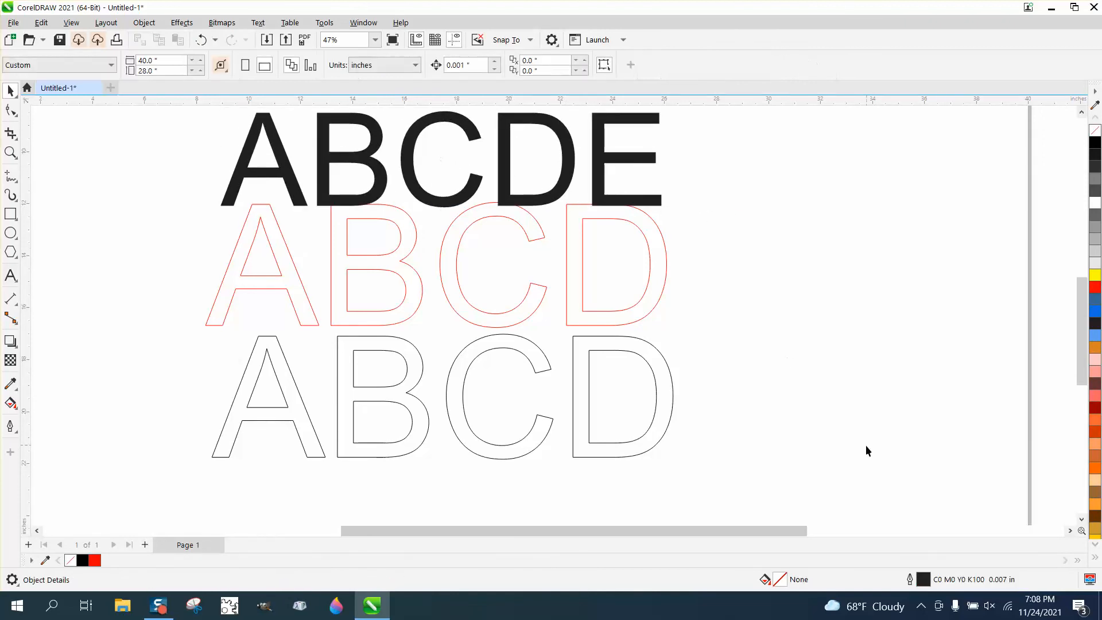
mouse_move(825, 395)
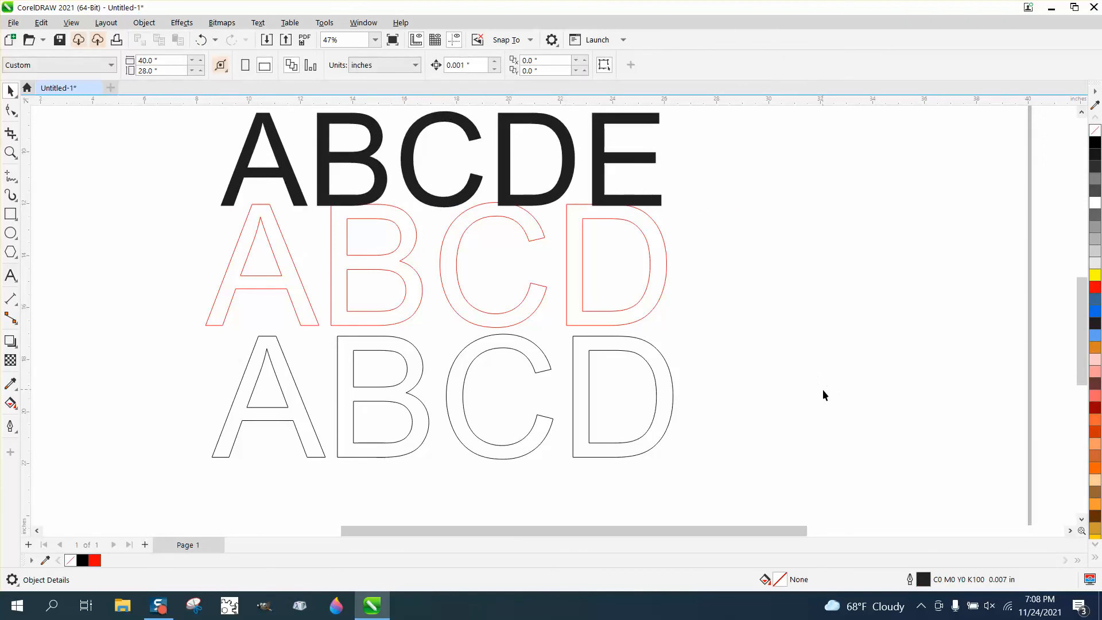
mouse_move(1004, 589)
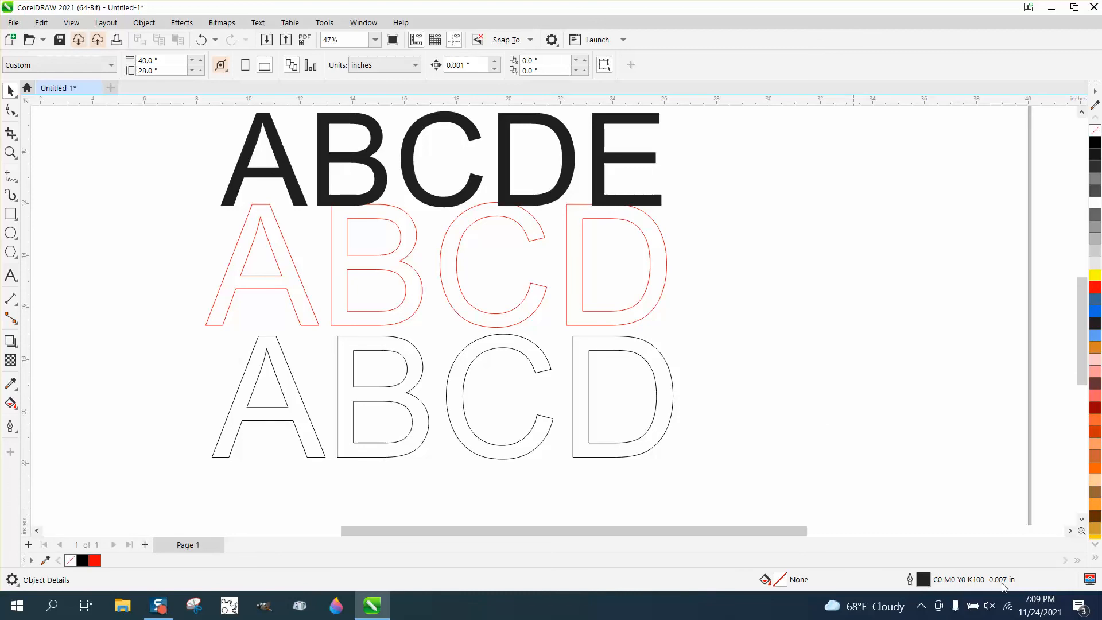
Apply the Outline Pen change to the Graphic document defaults
scroll("down", 3)
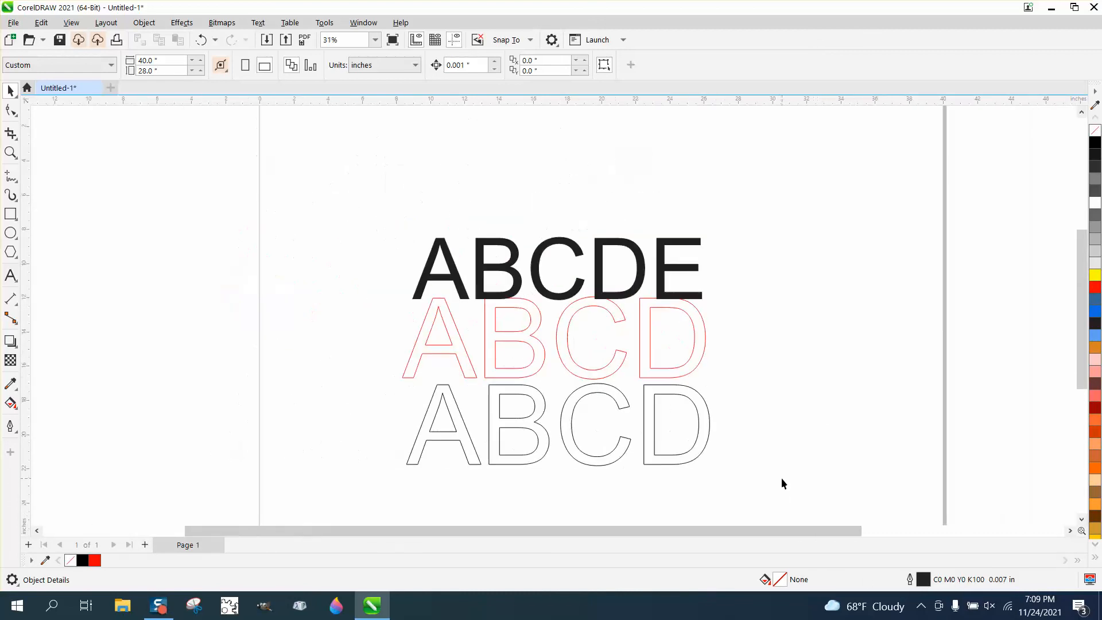
mouse_move(891, 540)
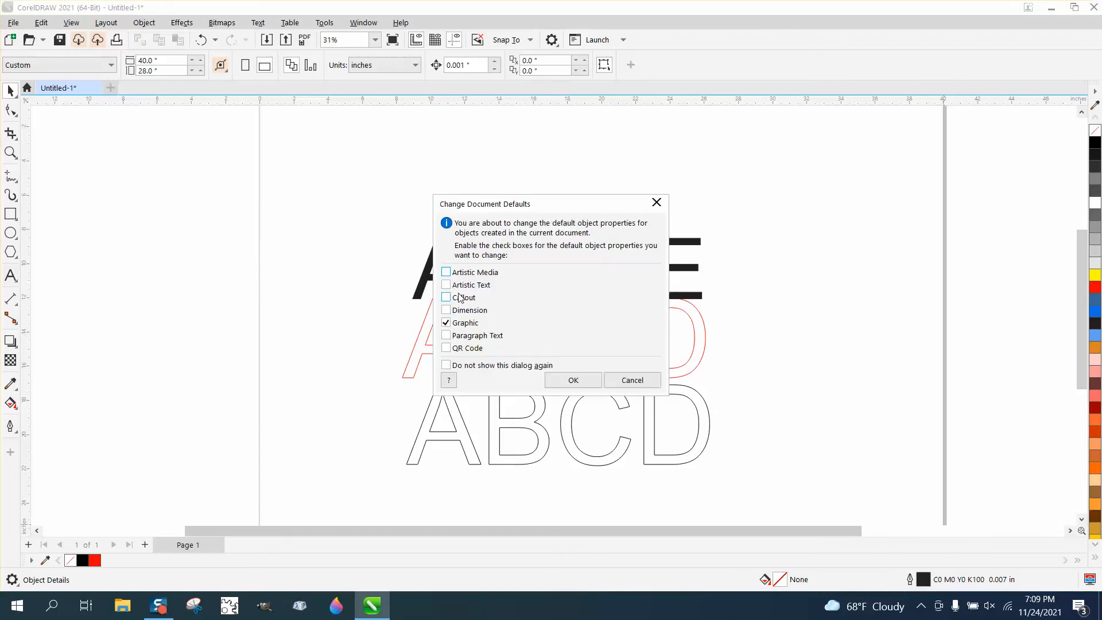
left_click(445, 322)
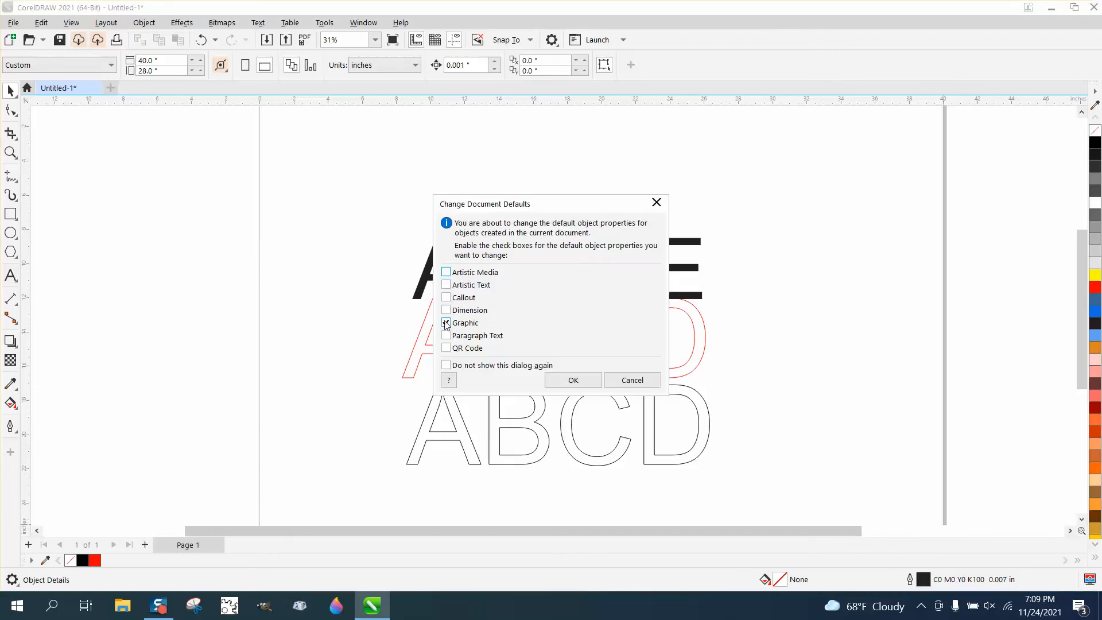
left_click(445, 322)
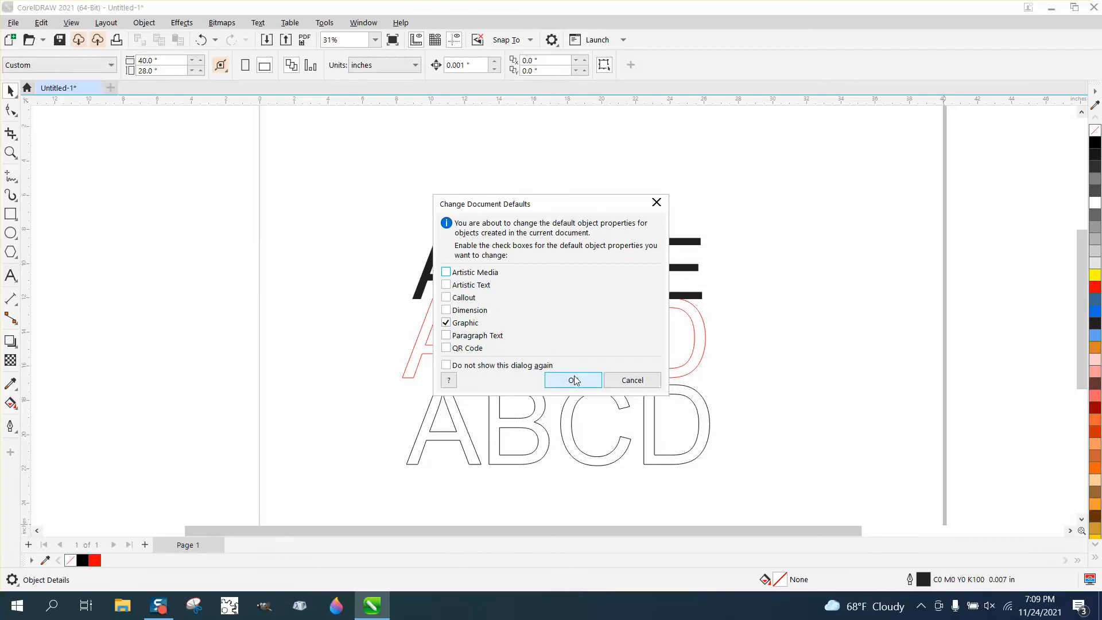
left_click(572, 380)
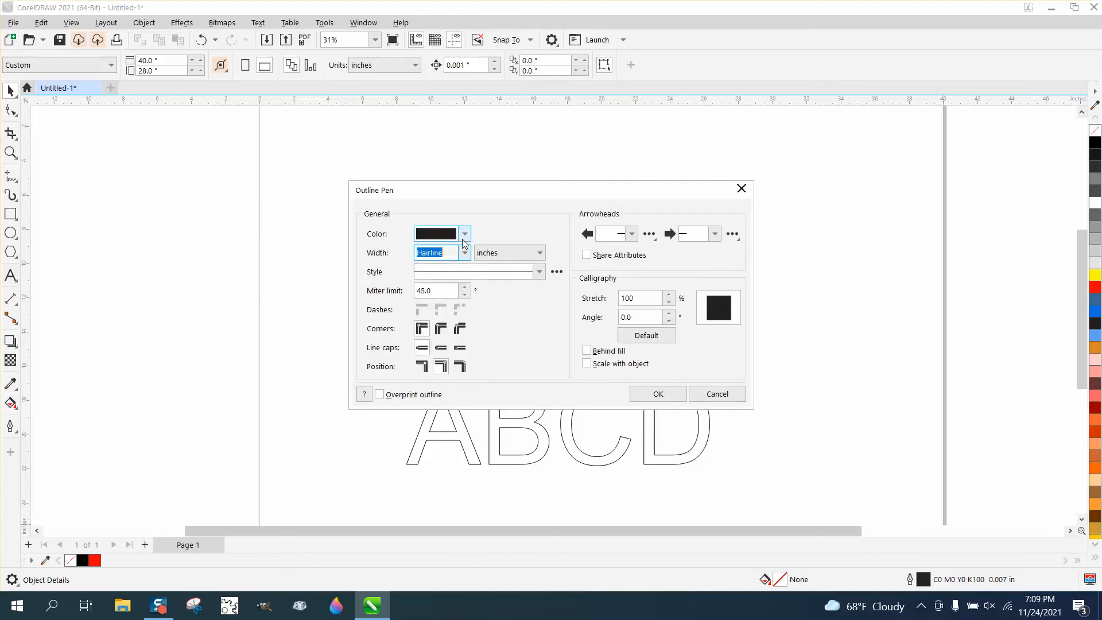
Set the default graphic outline to a red hairline and confirm
left_click(463, 233)
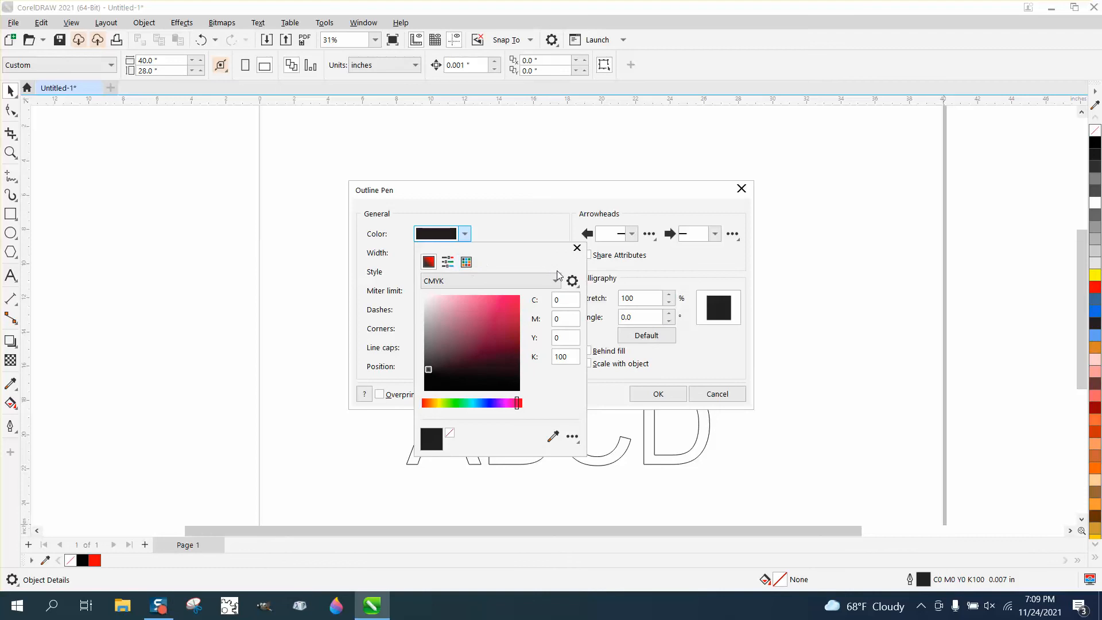
left_click(556, 280)
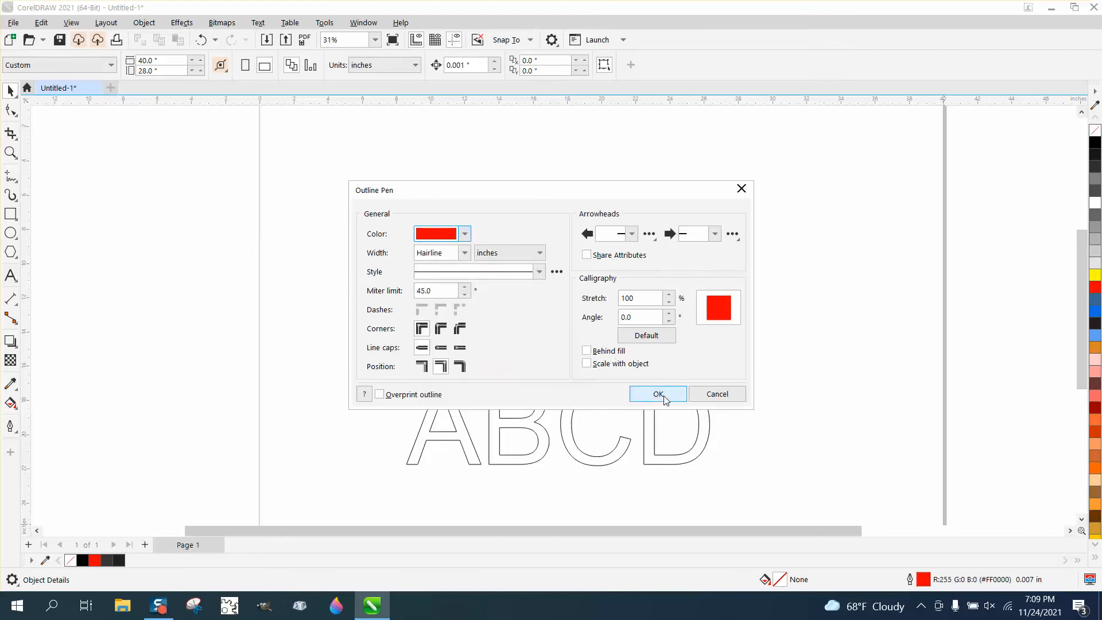
left_click(656, 394)
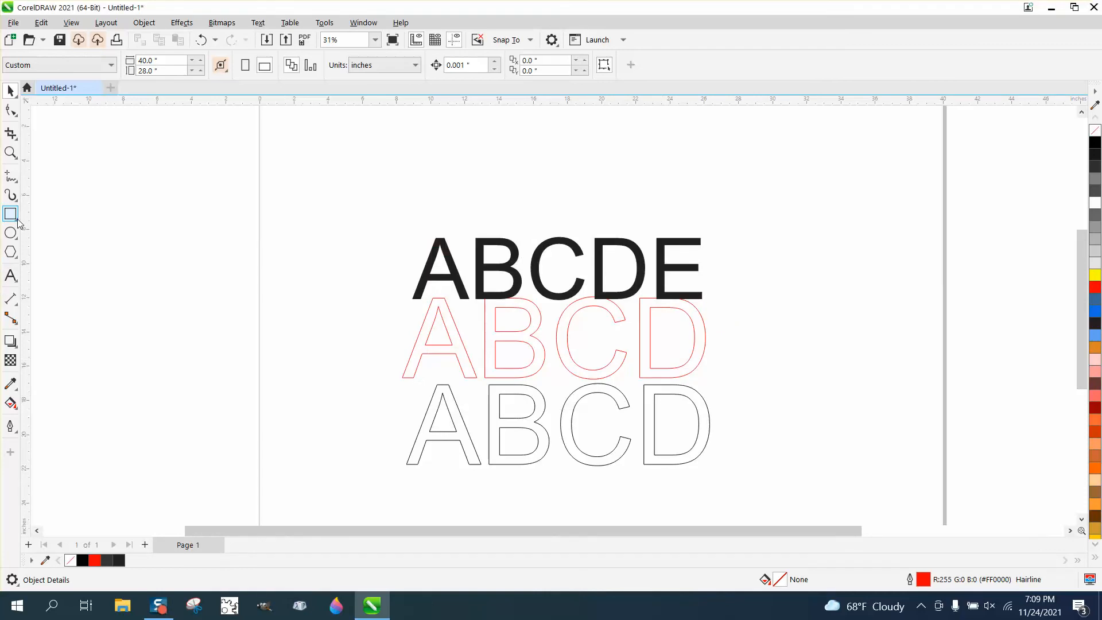
Drag out a red-hairline rectangle to the left of the text samples
left_click_drag(262, 223, 325, 284)
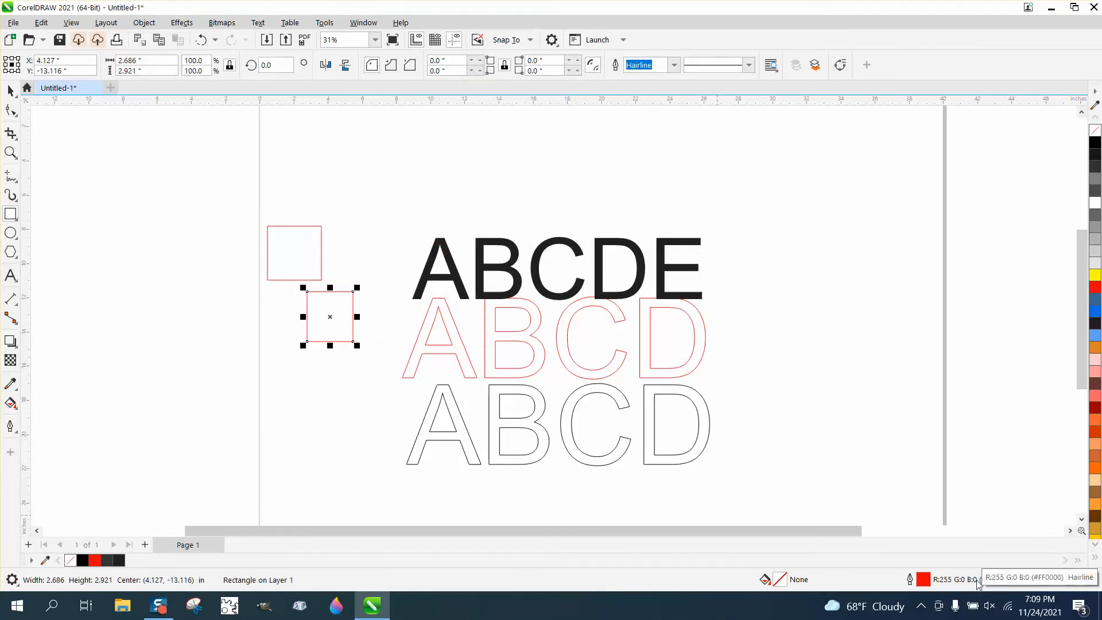
mouse_move(112, 206)
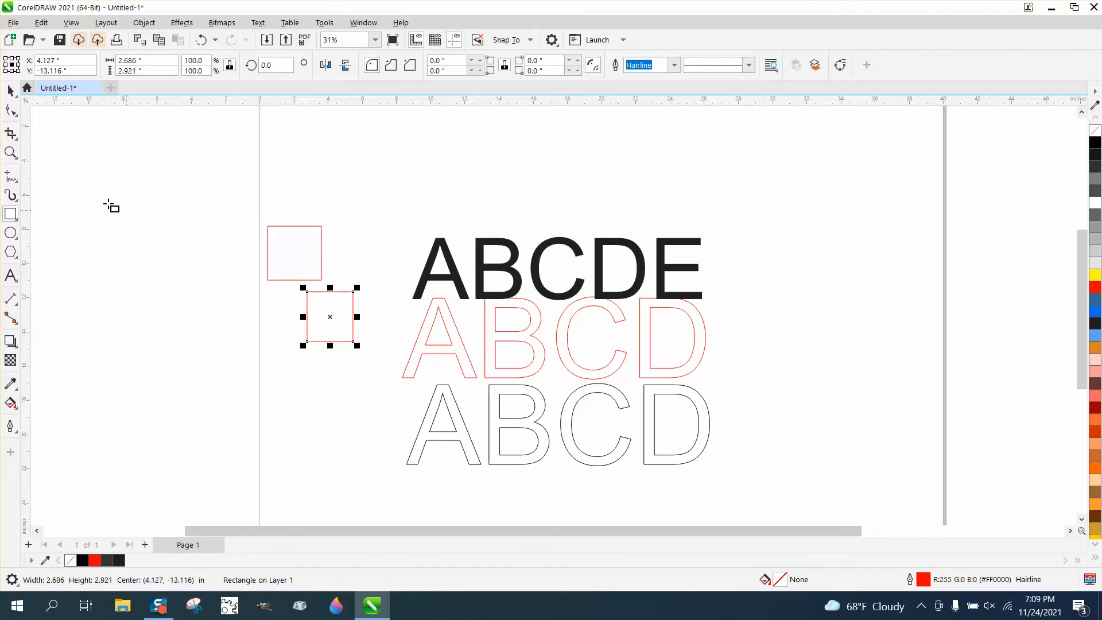